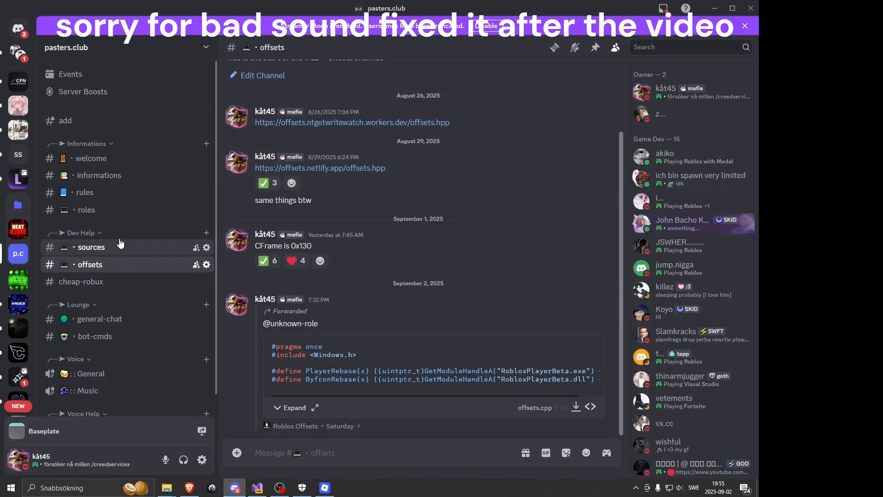
Step: Confirm the CFrame offset 0x130 against Discord's posted value and start building lancy_ext
click(91, 247)
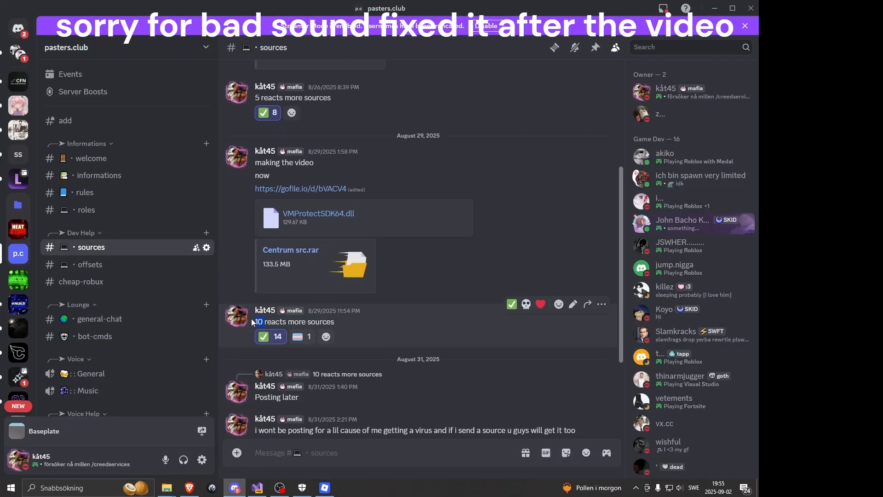
click(89, 264)
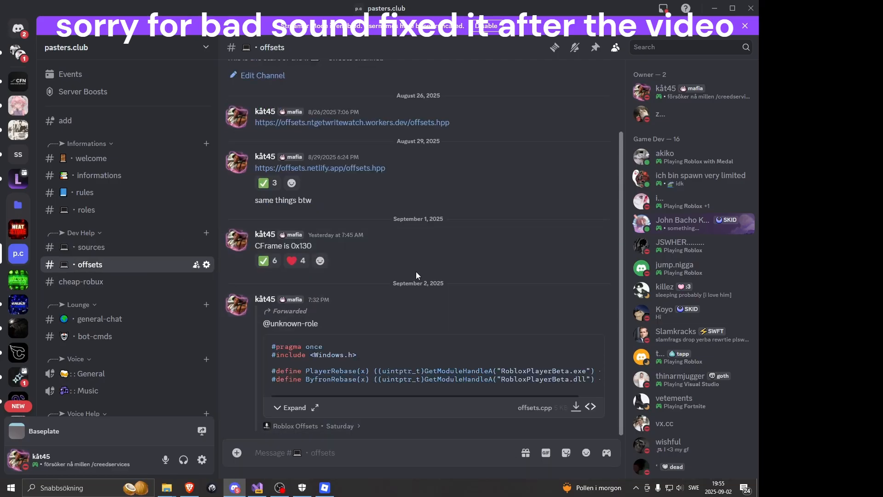
scroll(down, 3)
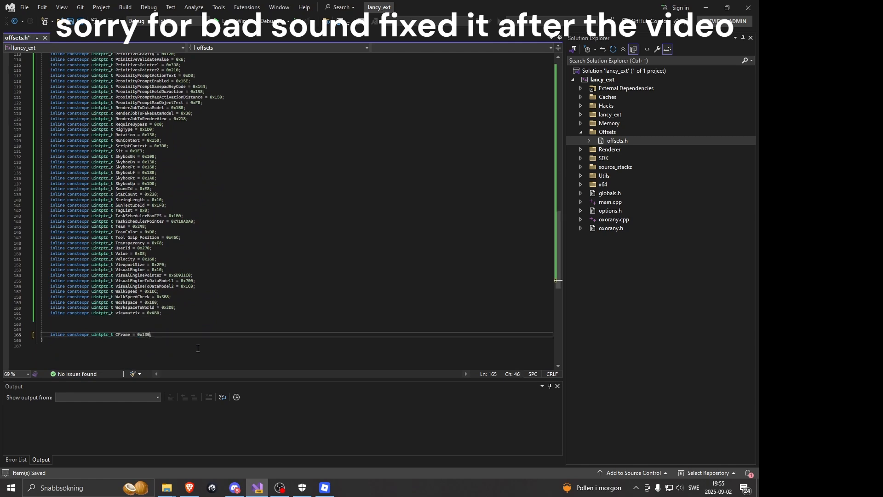
click(234, 487)
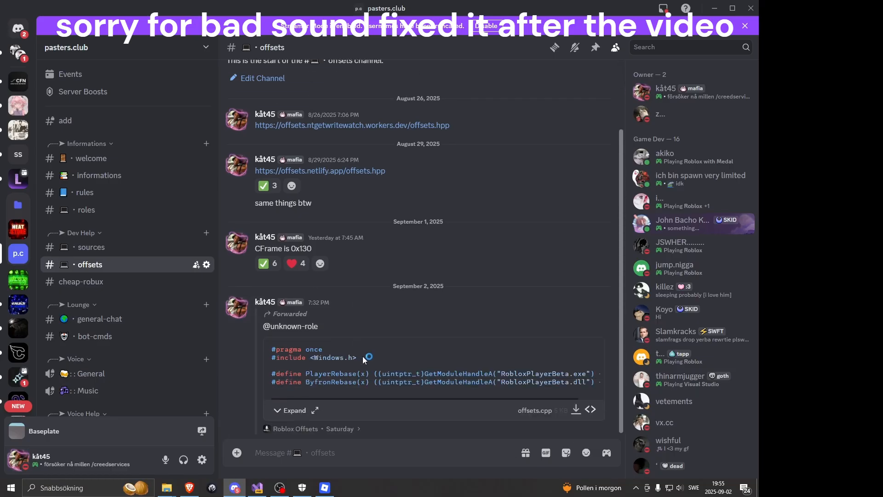
click(257, 487)
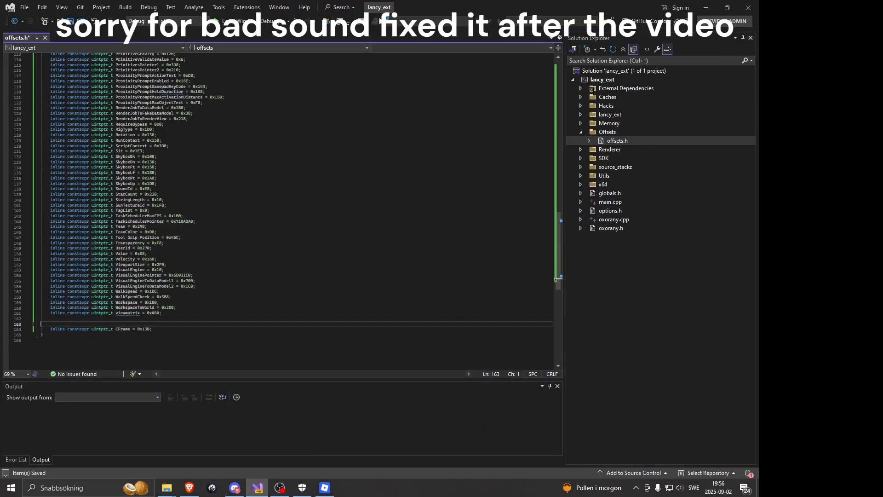
click(85, 21)
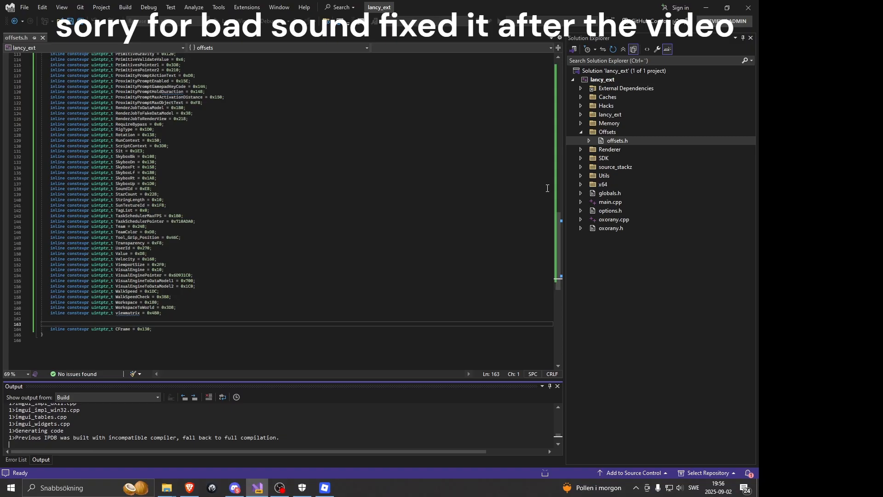
mouse_move(245, 305)
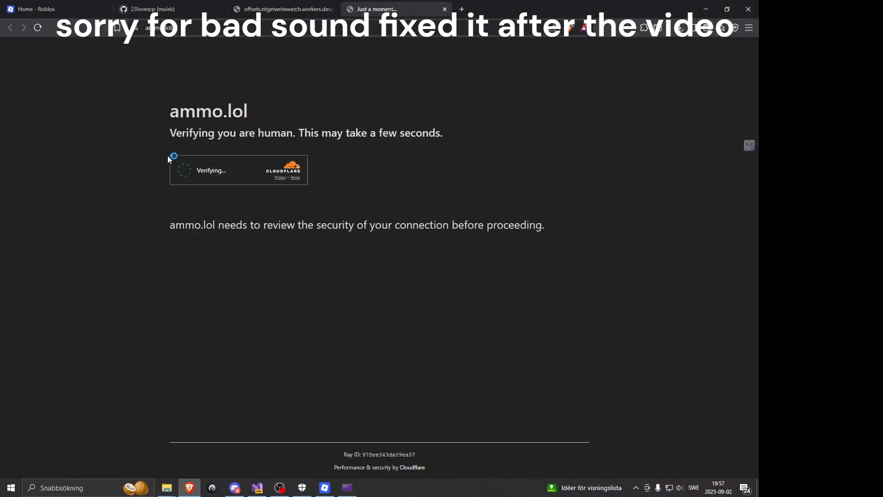
mouse_move(466, 134)
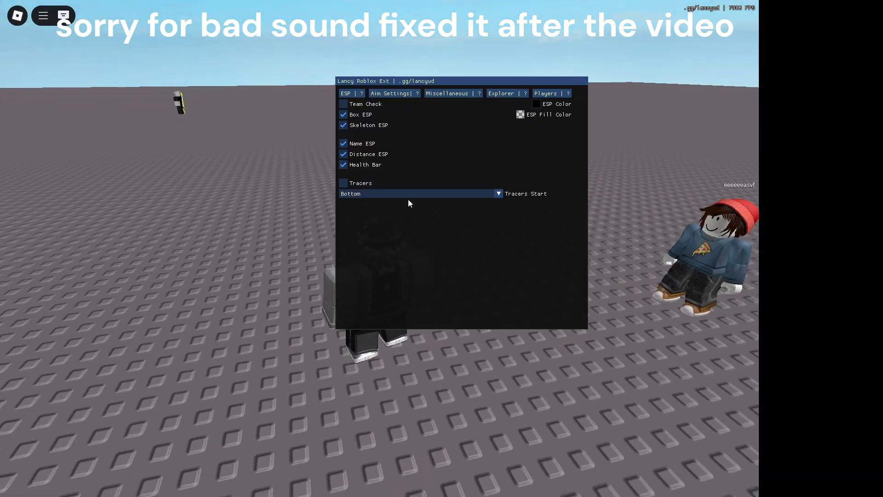
Step: Switch the Lancy menu to the Miscellaneous tab showing WalkSpeed, JumpPower and FOV sliders
click(505, 93)
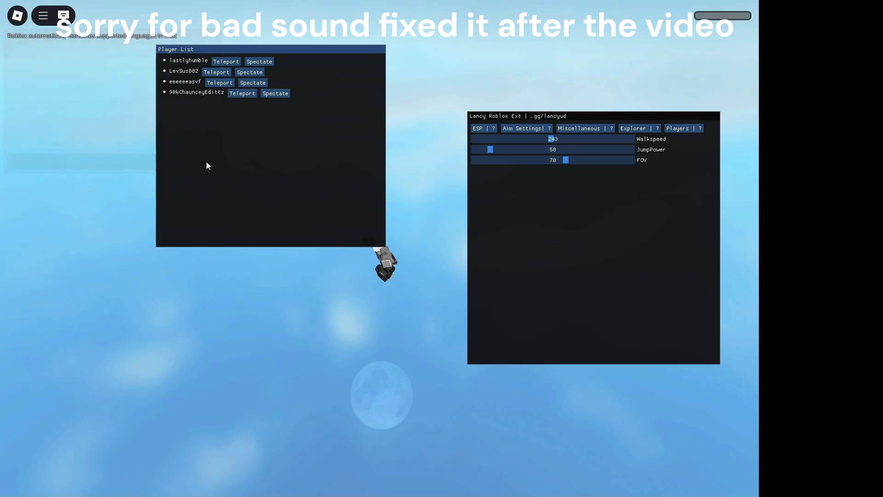
Step: Teleport to the last player in the list, then hide the Lancy overlay menus
click(242, 94)
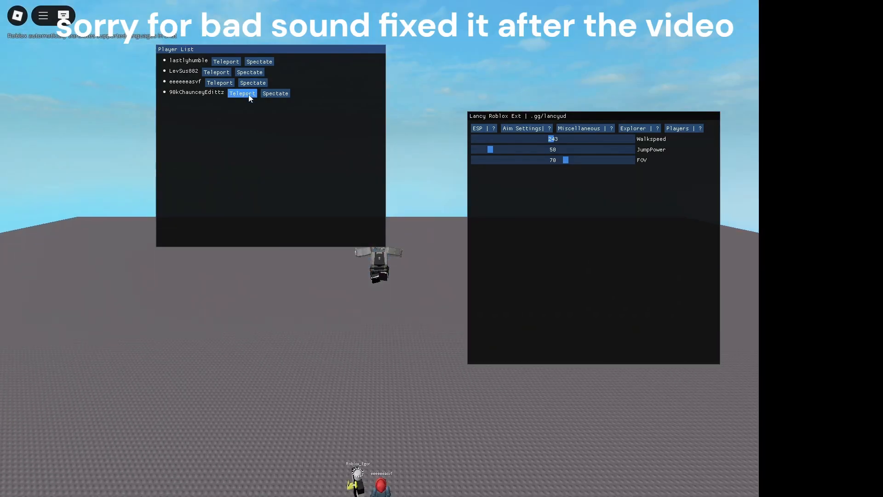
click(242, 93)
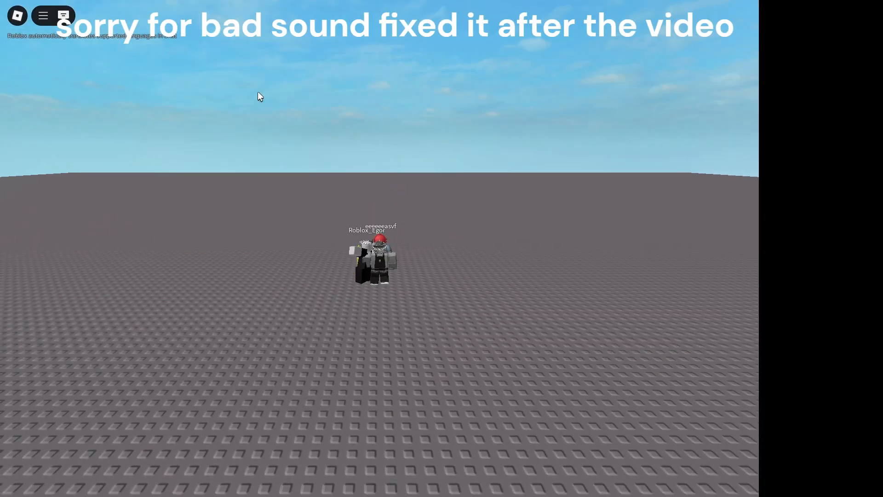